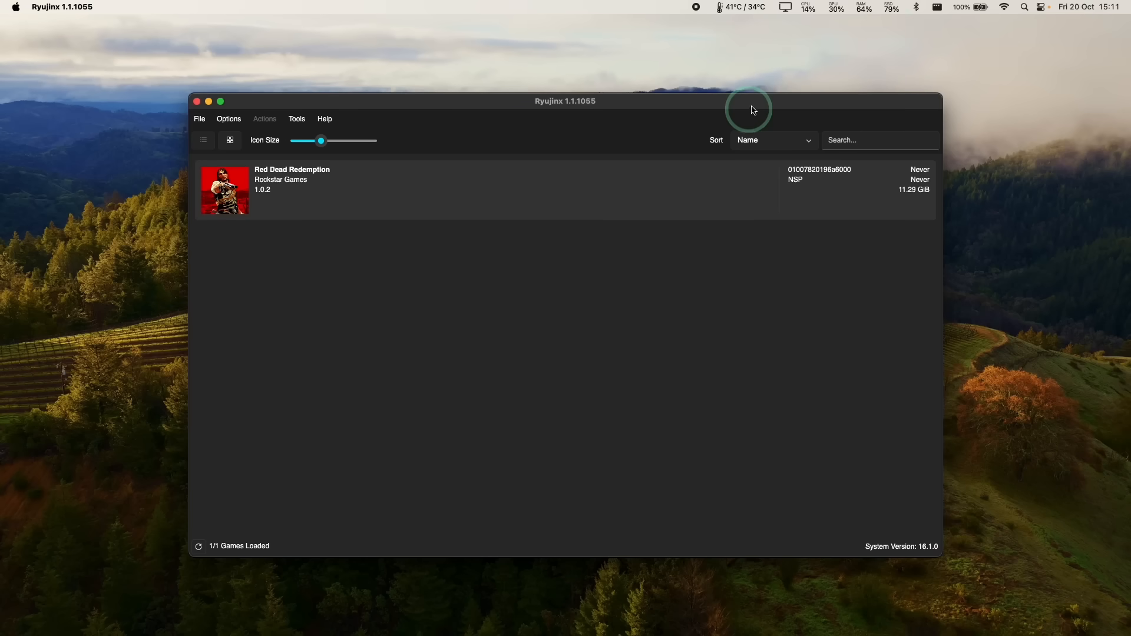
- Show the macOS menu bar Bluetooth device list with the controllers
left_click(917, 6)
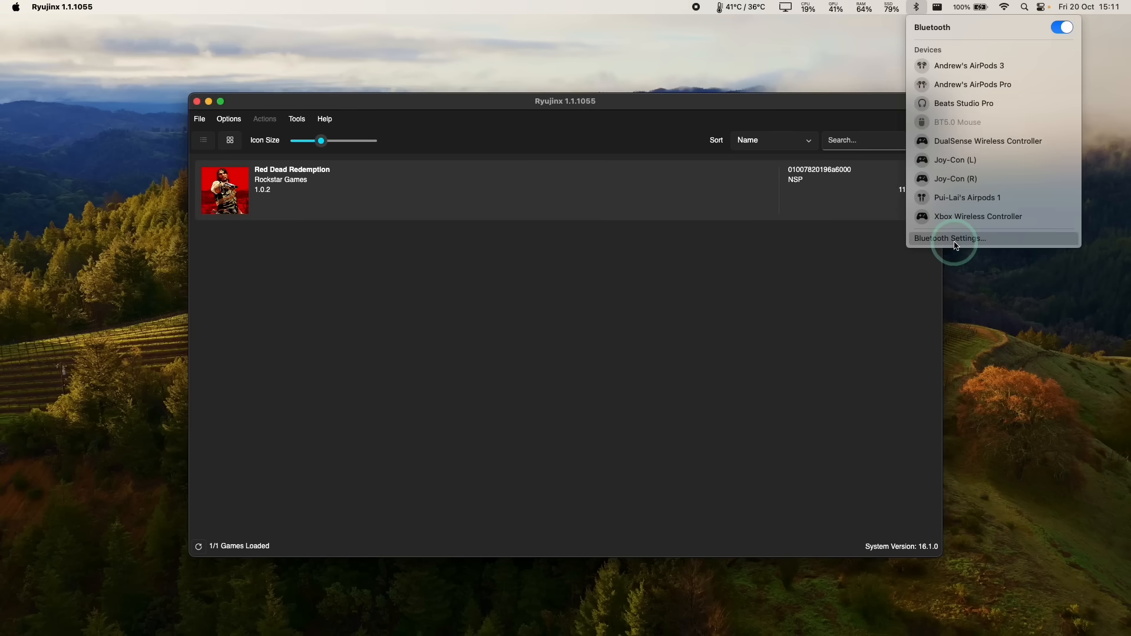
- Open the Bluetooth pane and reveal the DualSense Wireless Controller under Nearby Devices
left_click(949, 238)
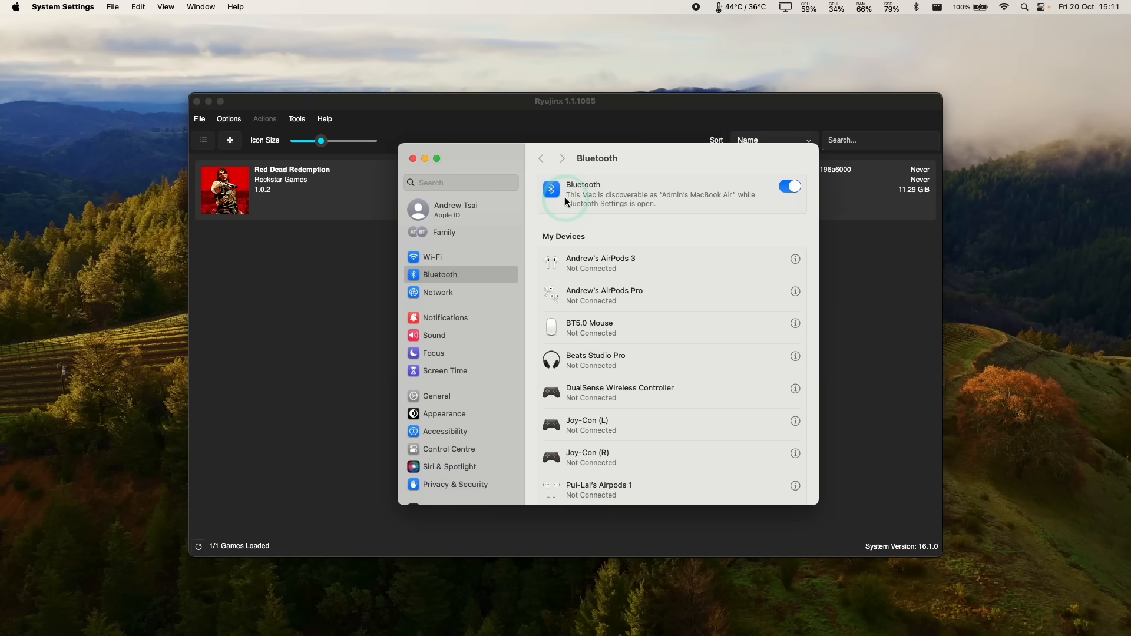
scroll("down", 3)
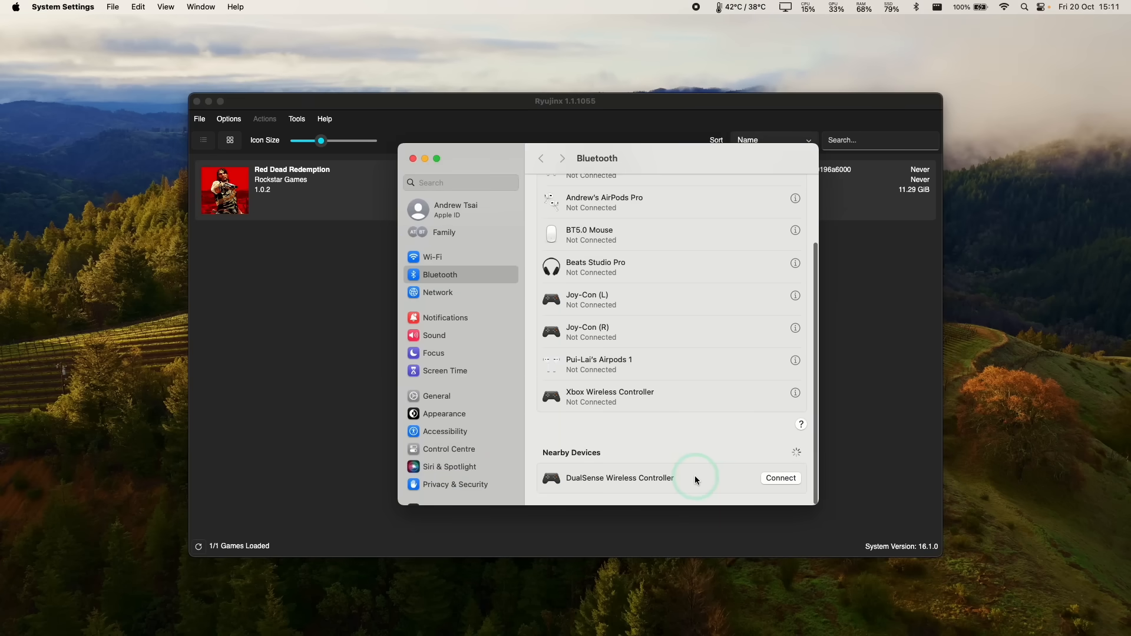
mouse_move(614, 470)
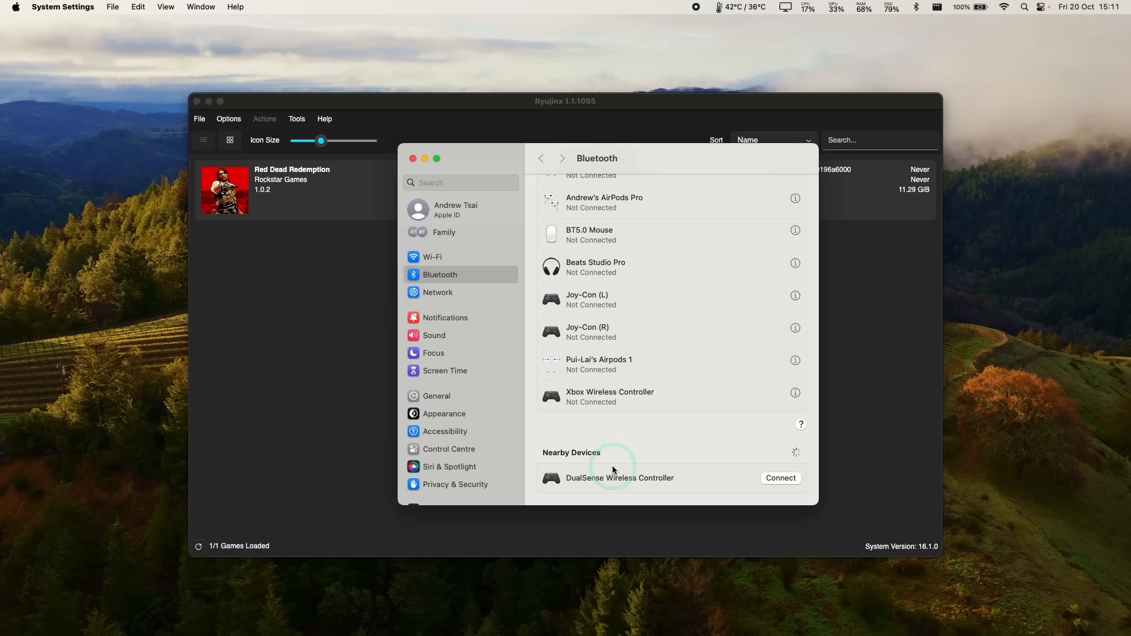